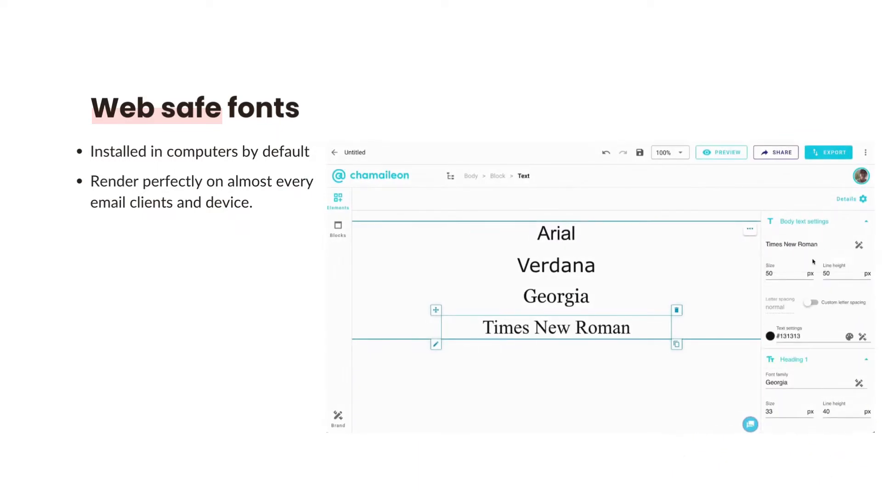
mouse_move(726, 344)
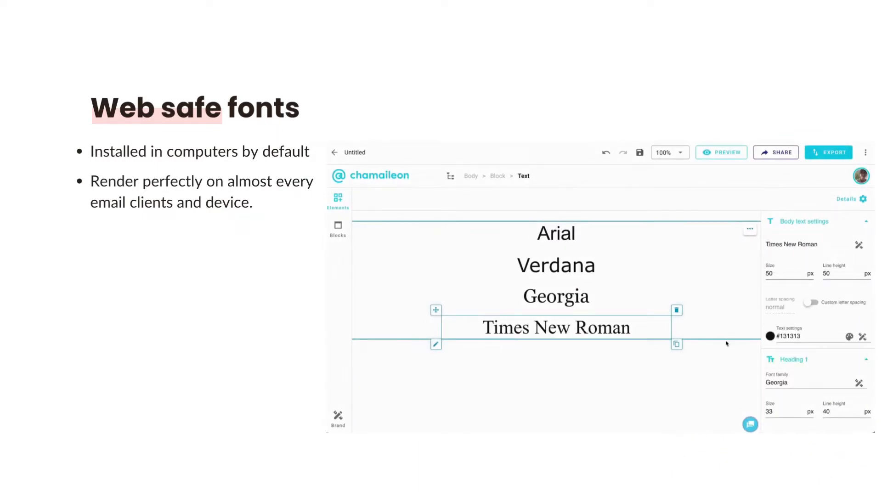
mouse_move(716, 373)
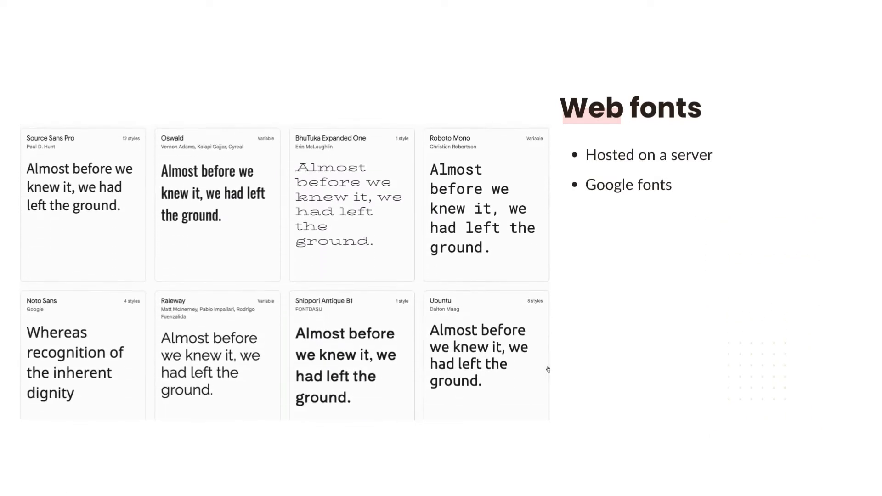
Step: Scroll through the Musicbed email and switch Parcel to Split view, code beside preview
scroll(down, 3)
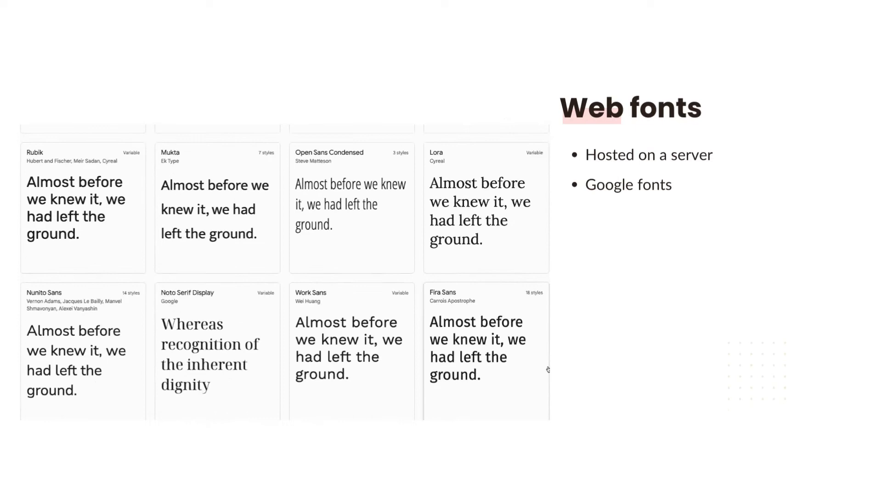
scroll(down, 3)
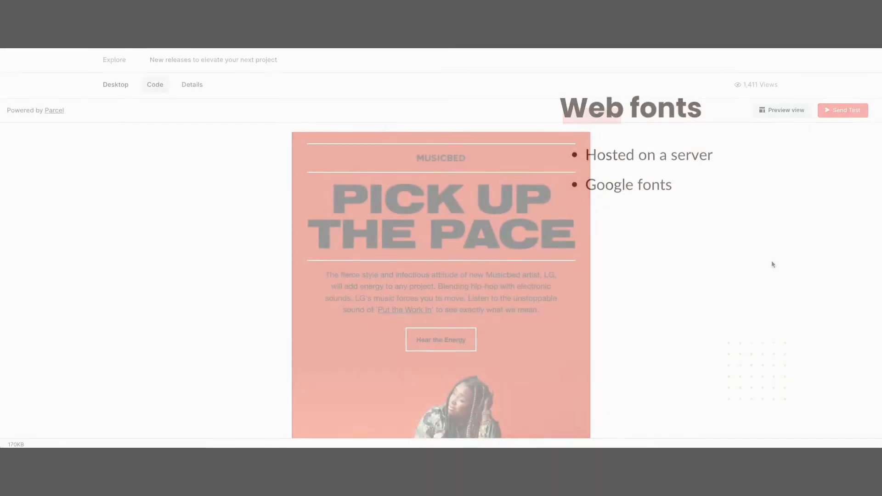
scroll(down, 3)
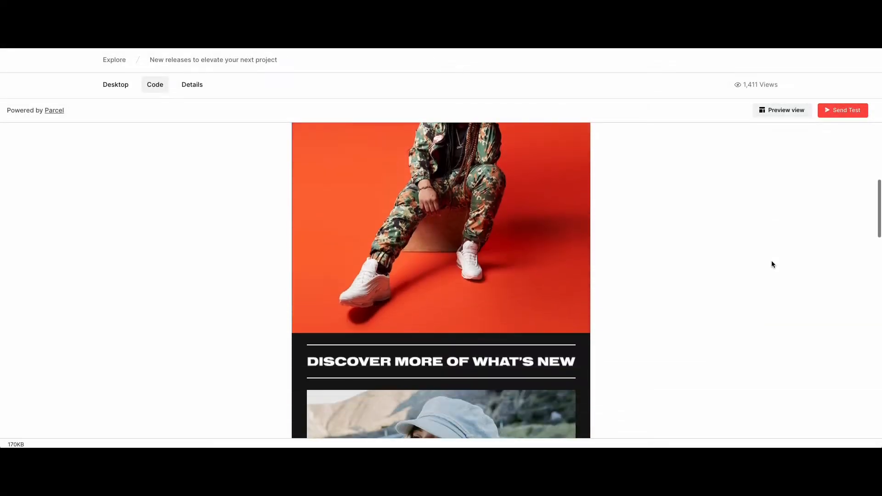
scroll(down, 3)
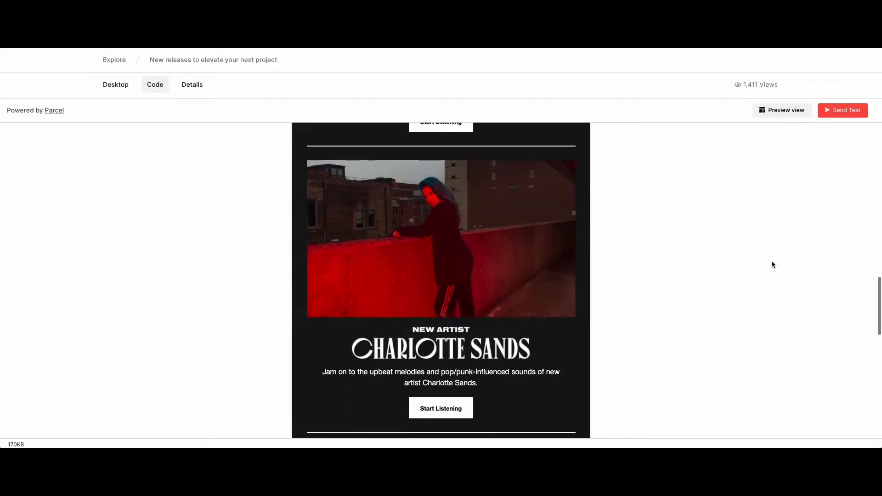
scroll(down, 3)
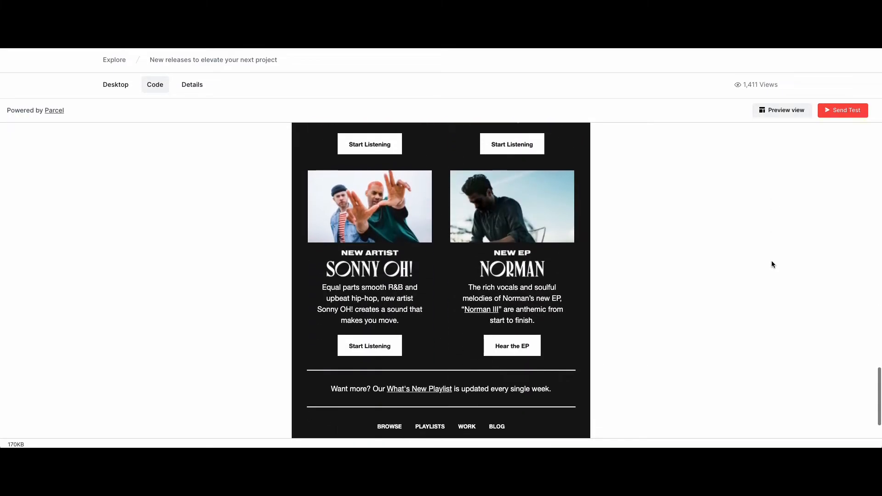
scroll(up, 3)
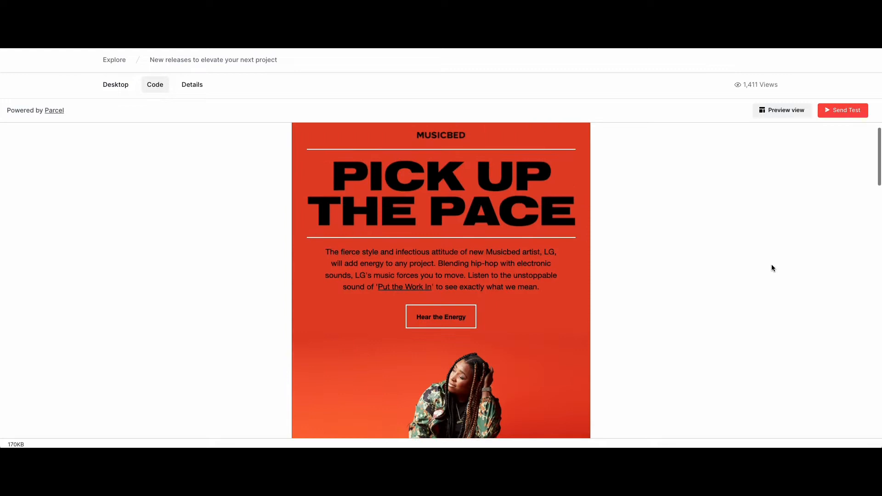
click(782, 110)
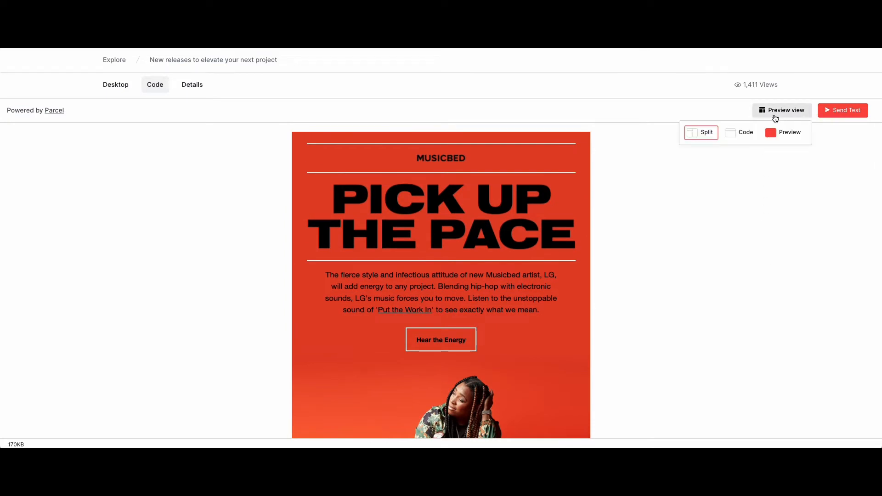
click(707, 132)
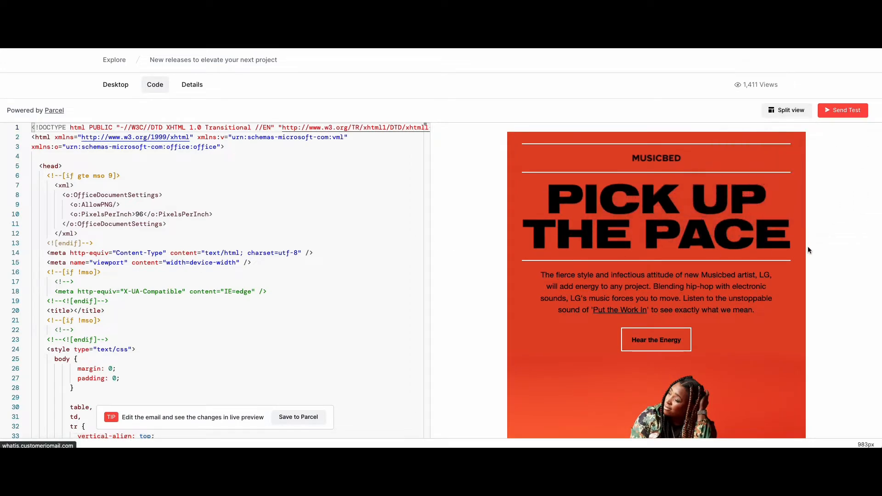
mouse_move(707, 294)
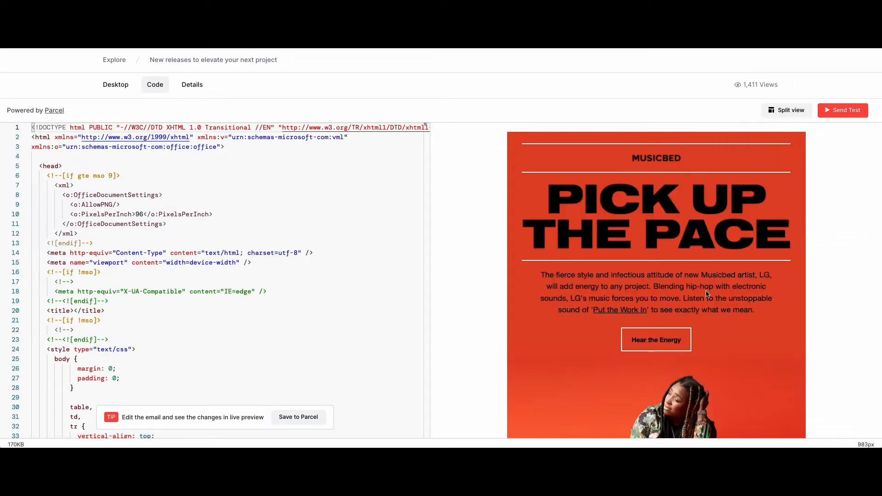
scroll(down, 3)
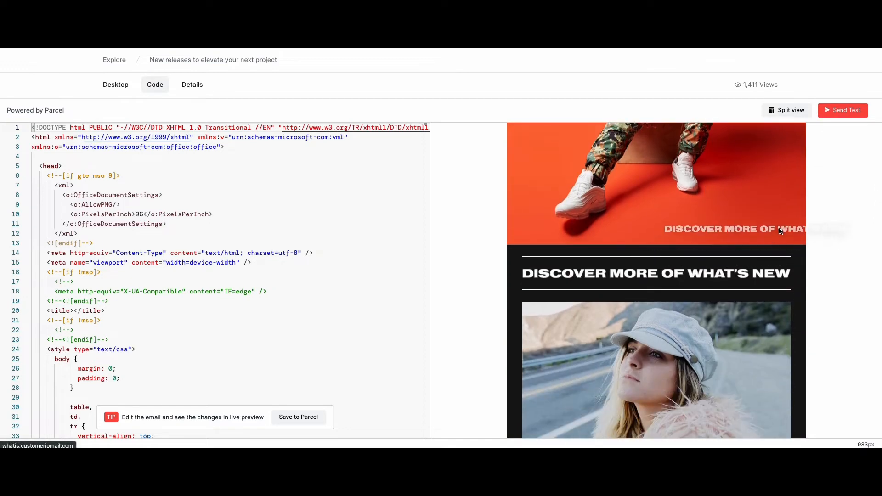
mouse_move(669, 280)
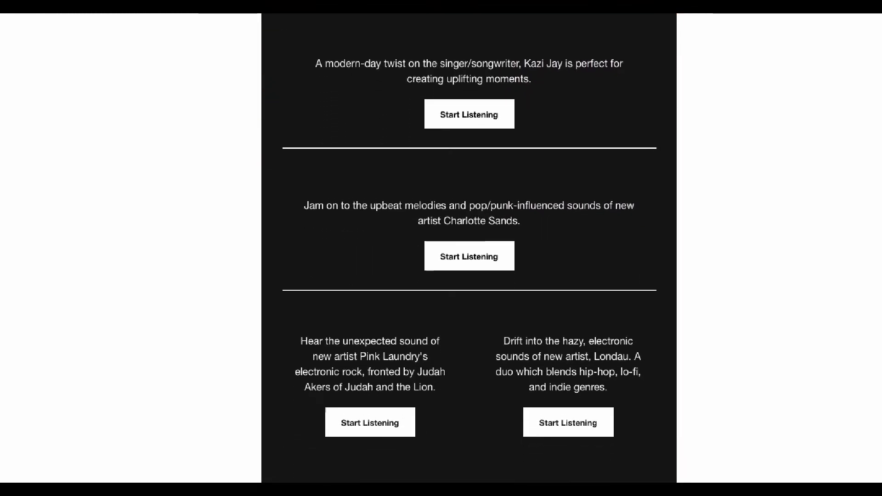
scroll(down, 3)
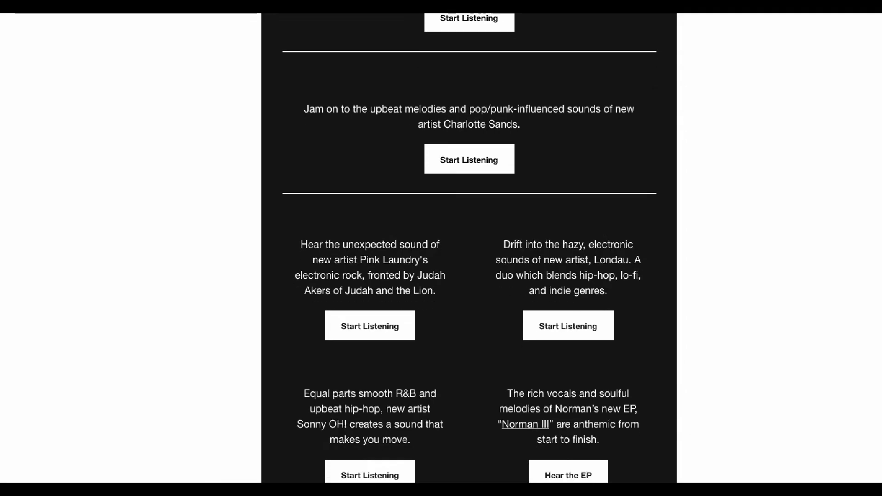
scroll(down, 3)
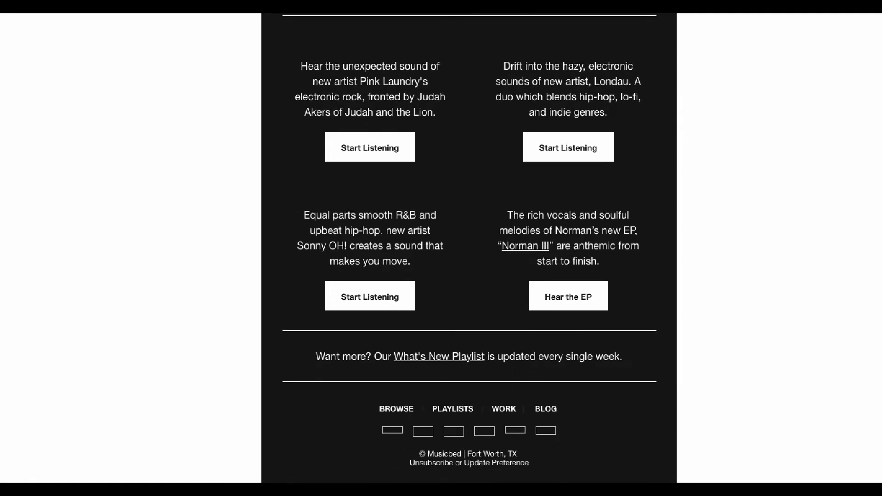
scroll(down, 3)
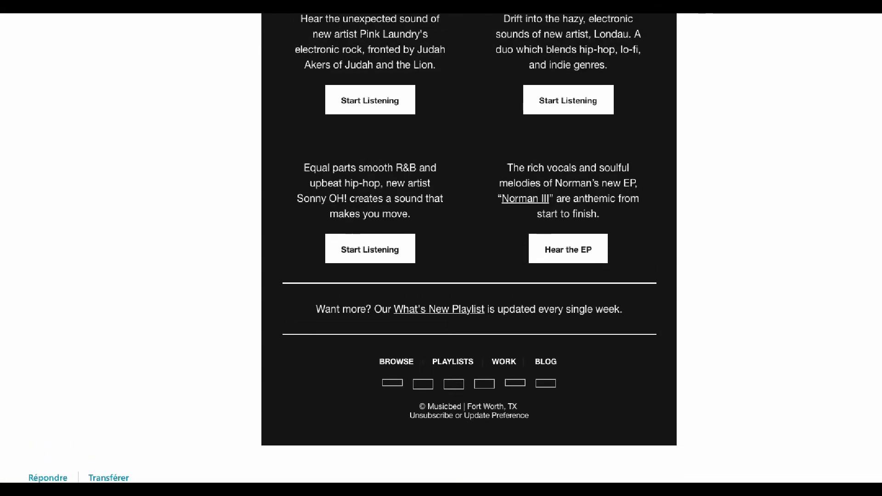
scroll(up, 3)
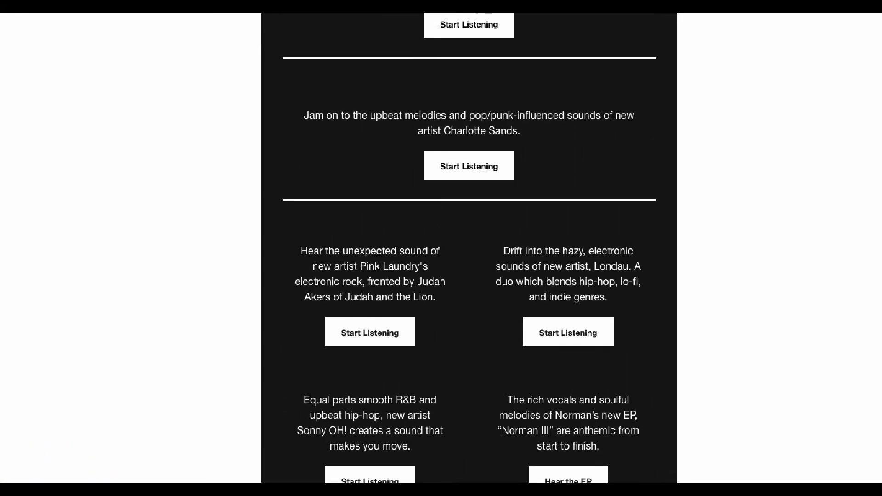
scroll(up, 3)
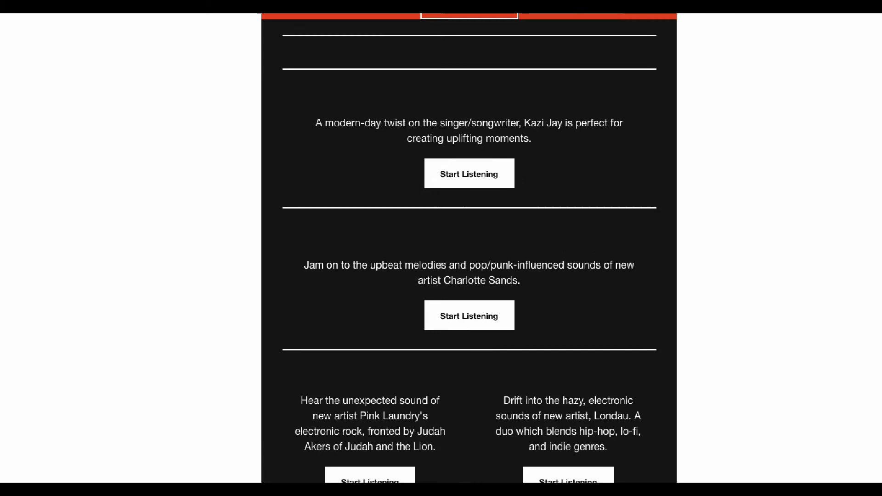
scroll(up, 3)
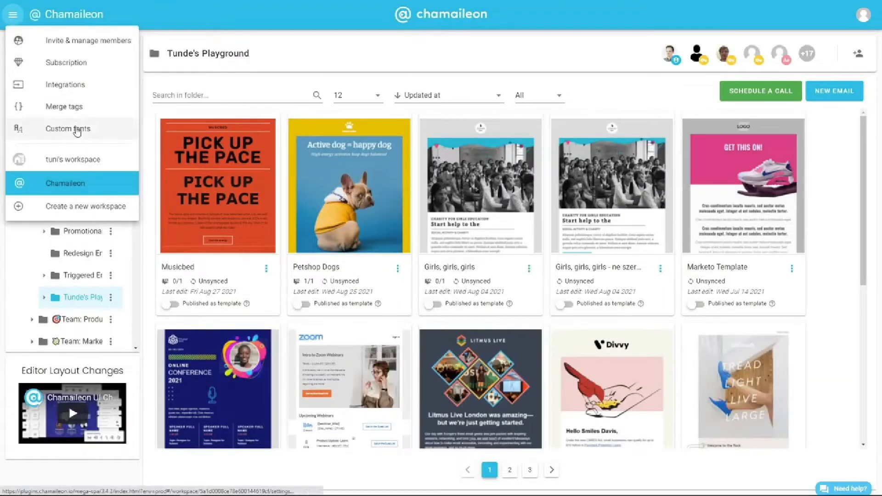
Step: Open Custom fonts from the side menu and clear the required-styles highlight
click(67, 129)
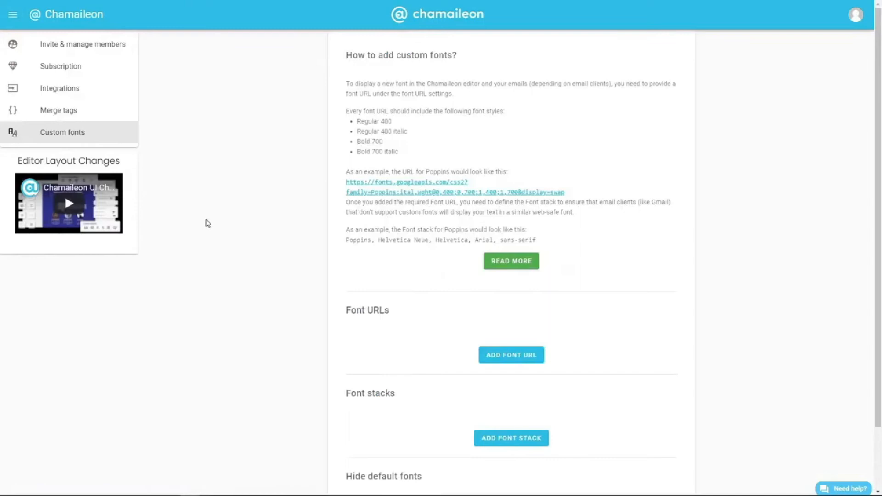
mouse_move(265, 252)
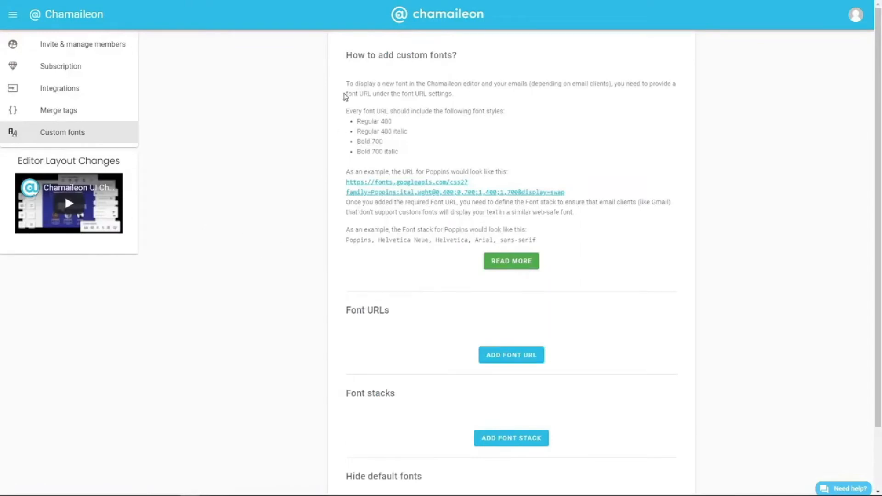
mouse_move(344, 147)
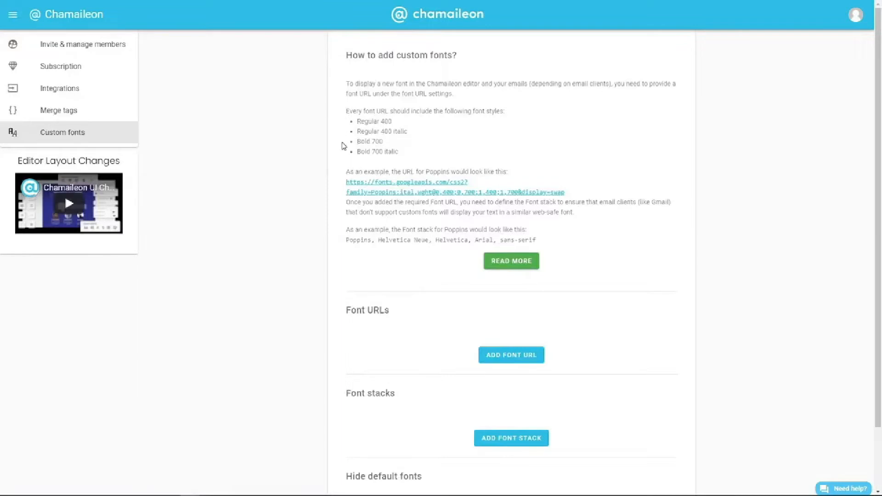
mouse_move(376, 121)
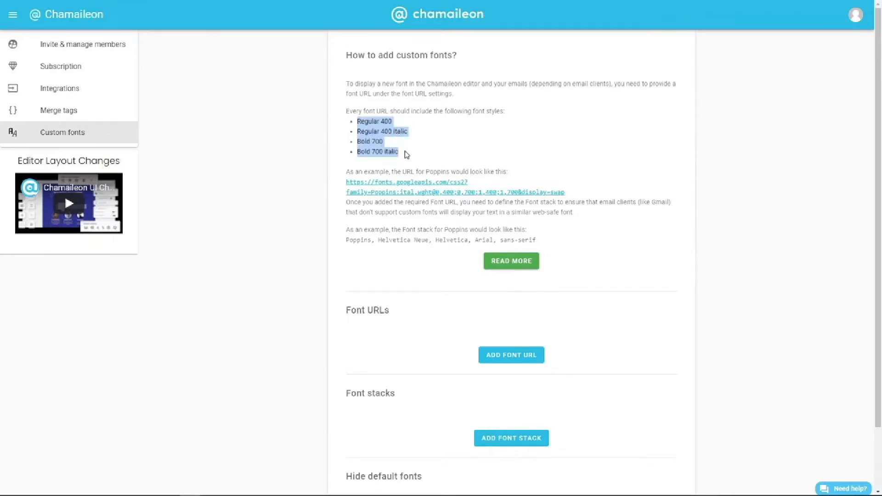
click(405, 152)
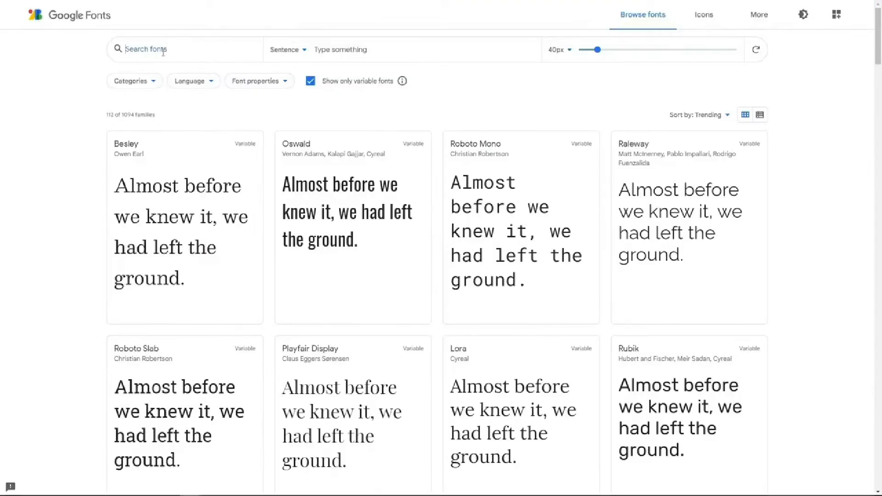
Step: Find Rubik, add its Regular 400 italic and Bold 700 styles, and select the embed URL
text(rubik)
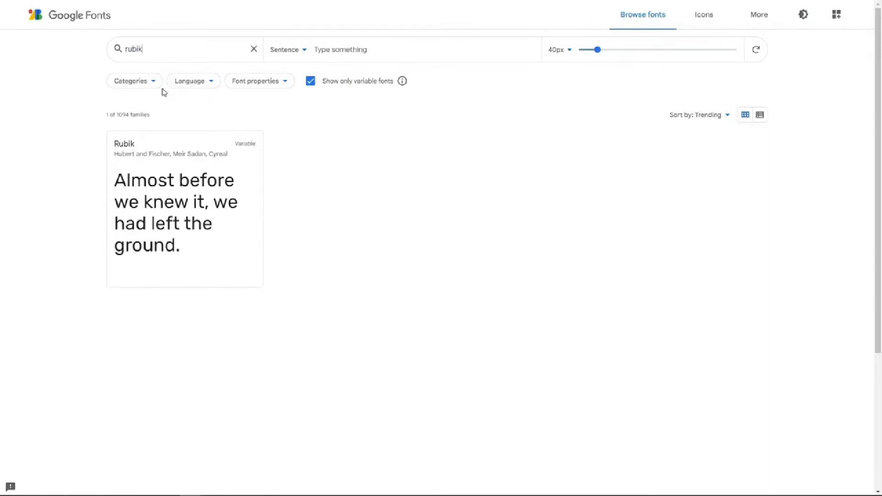
click(185, 208)
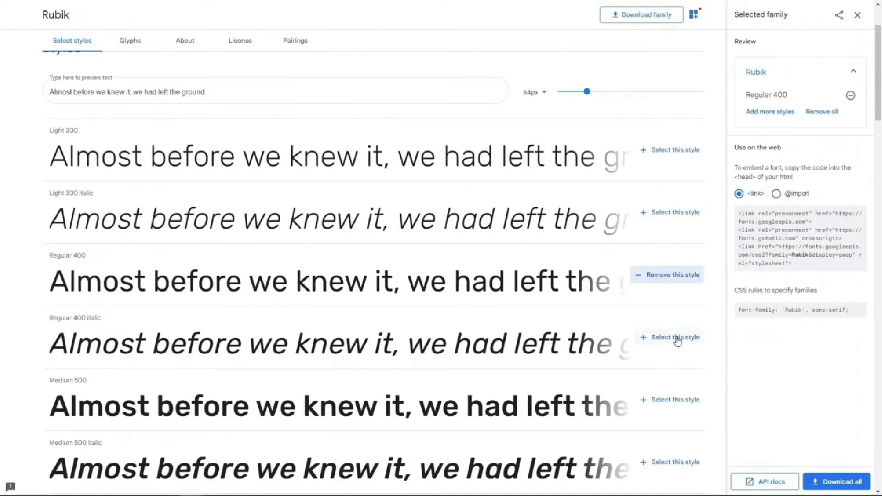
click(674, 337)
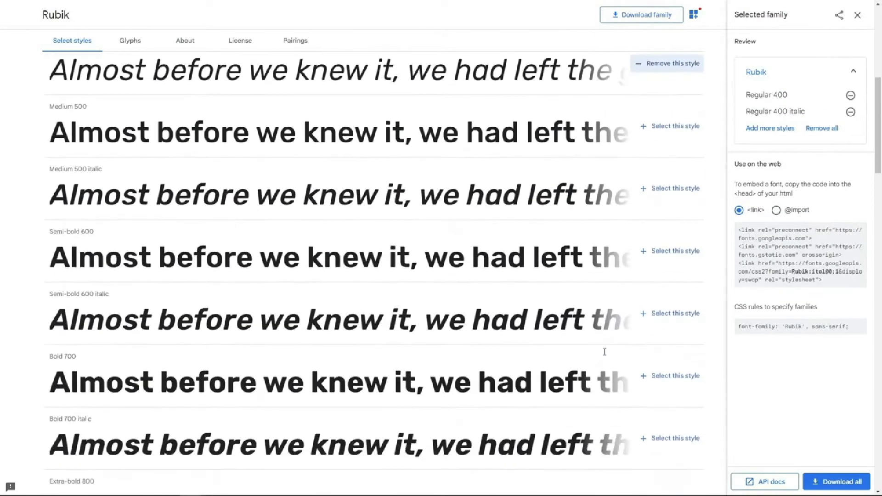
scroll(down, 3)
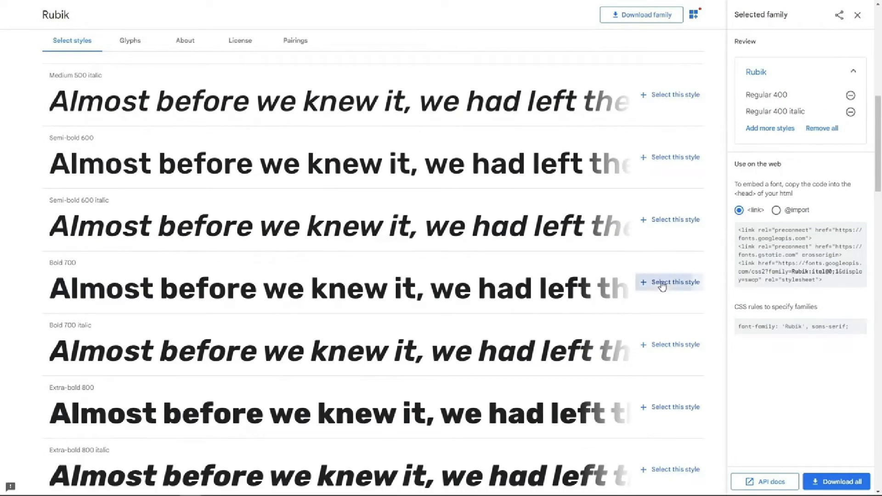
click(674, 282)
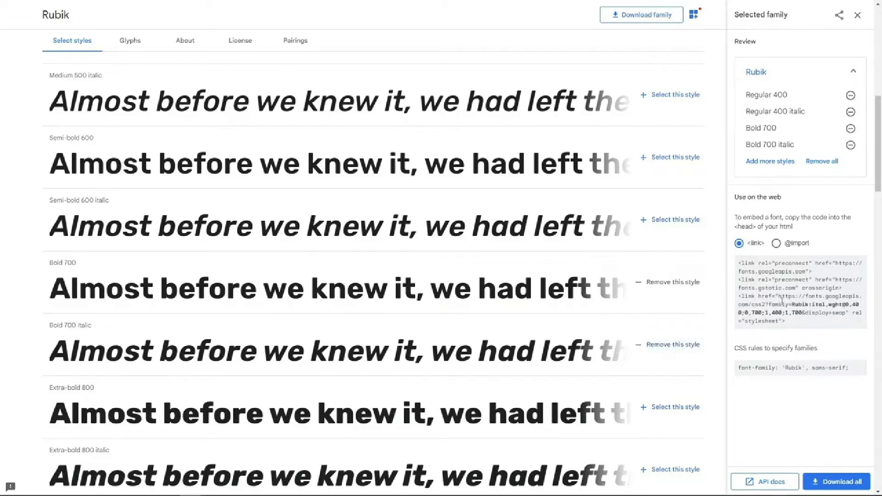
double_click(805, 304)
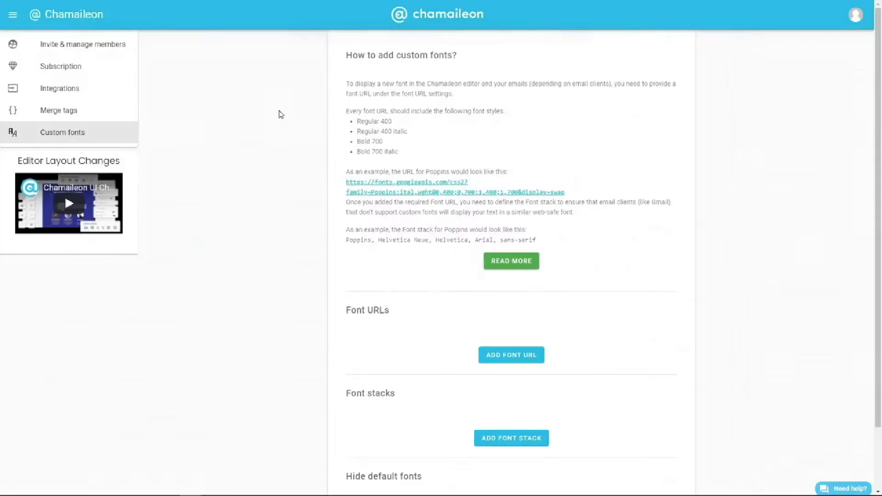
Step: Save a new custom font URL named Rubik pointing to its Google Fonts link
click(510, 355)
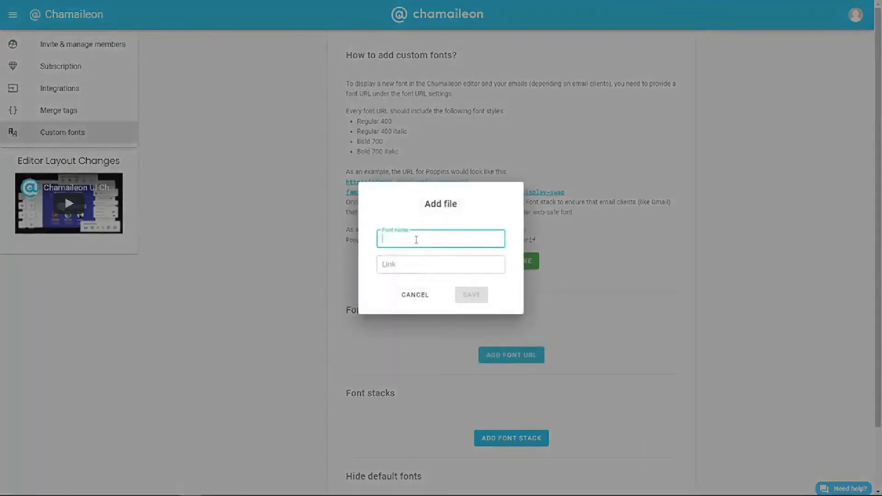
text(Rubik)
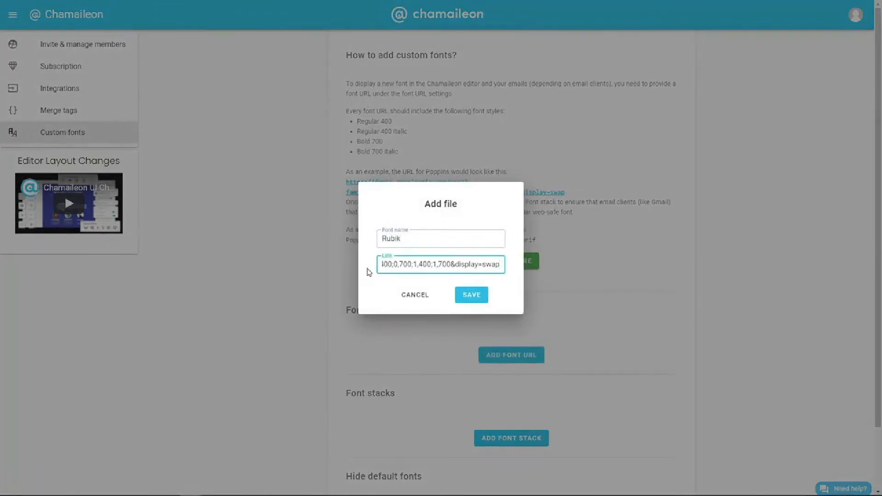
click(471, 295)
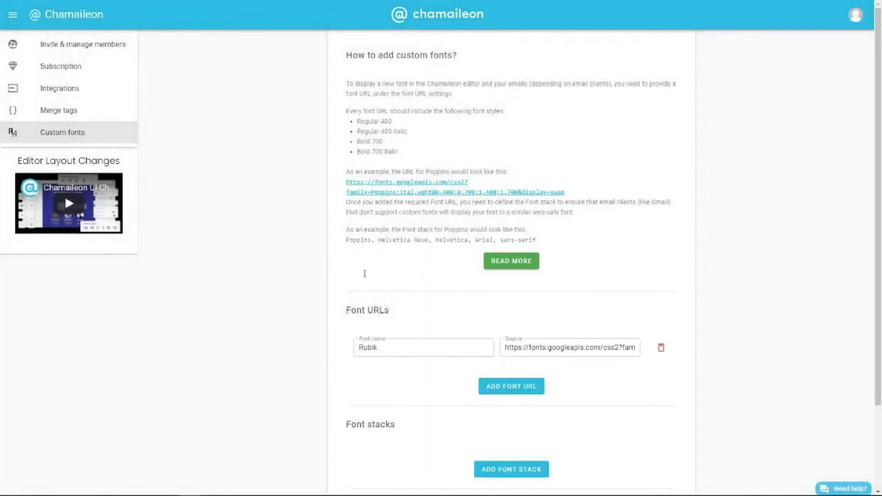
scroll(down, 3)
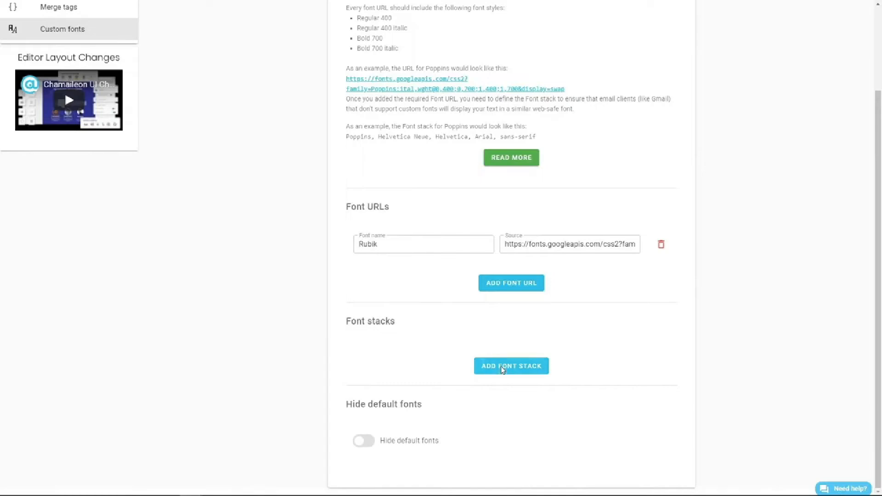
Step: Save a font stack 'Rubik, Verdana, Tahoma, Arial, Helvetica Neue'
click(510, 366)
text(Rubik,)
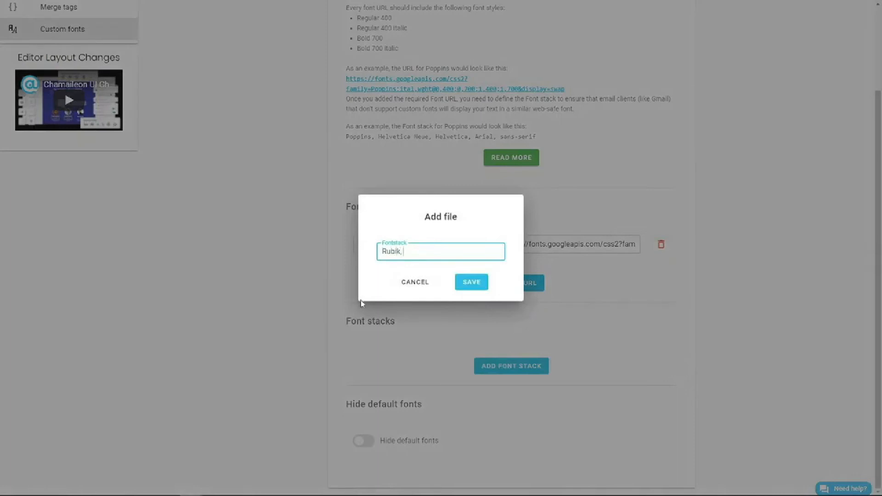
text(Verdana, Tahoma,)
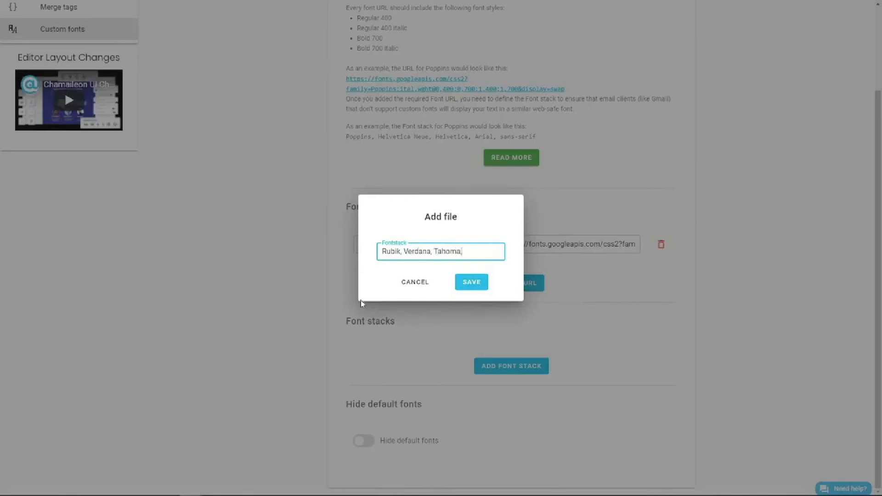
text(Arial,)
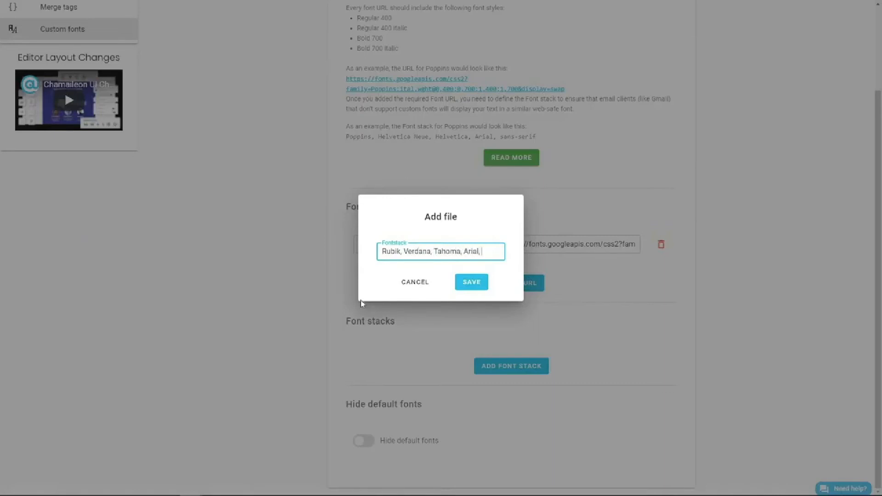
text(Helvet)
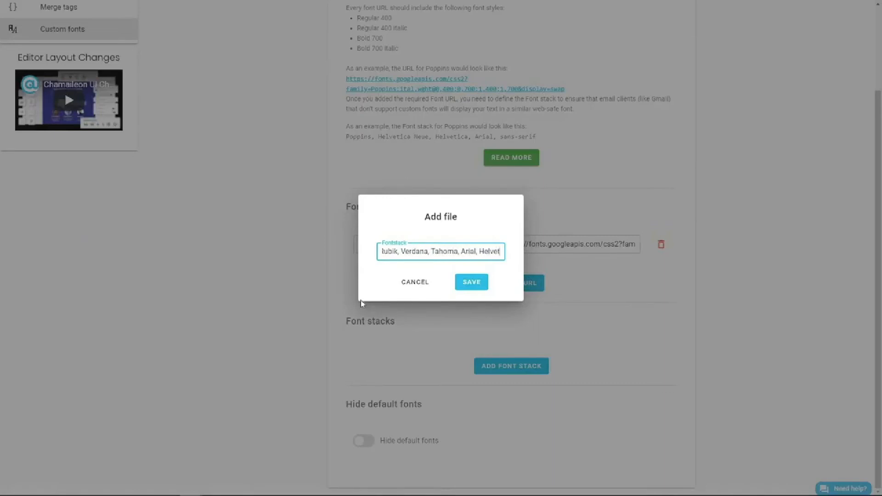
click(471, 281)
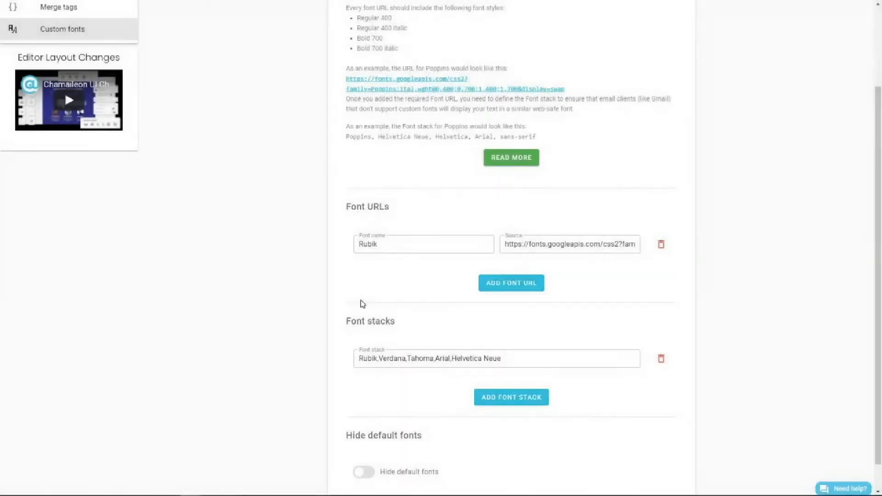
scroll(up, 3)
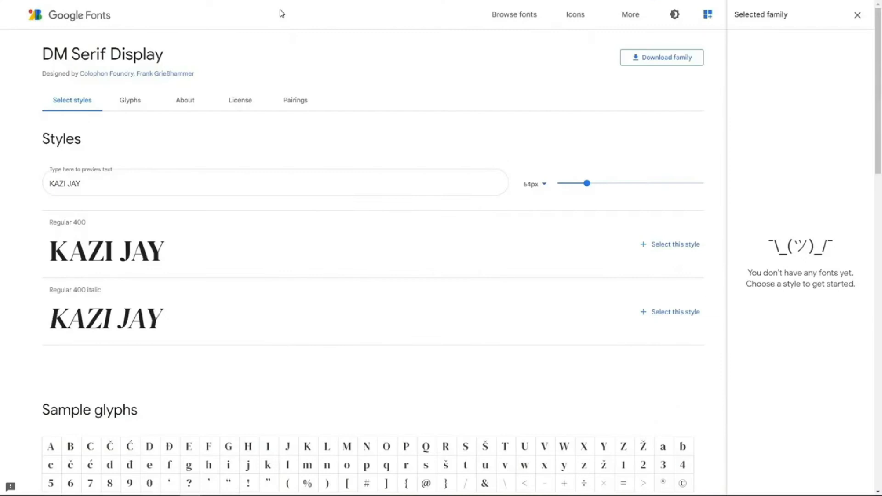
mouse_move(345, 227)
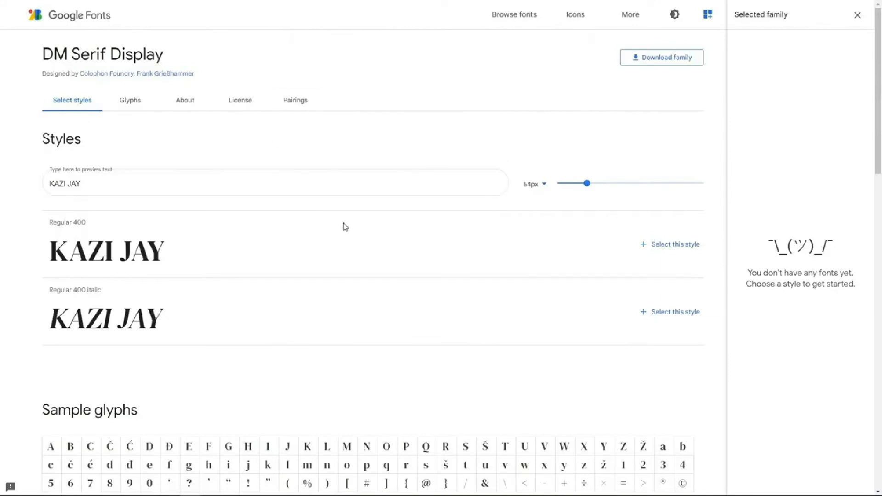
mouse_move(672, 246)
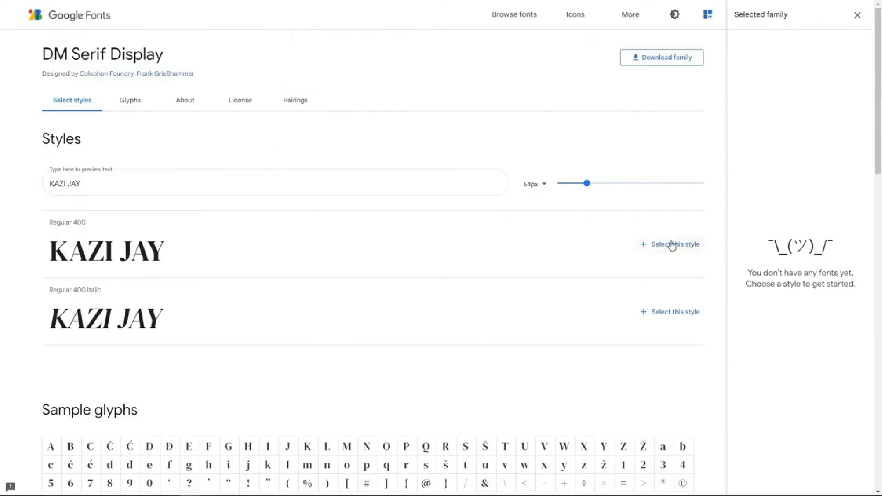
Step: Select DM Serif Display's Regular 400 style on Google Fonts
click(670, 244)
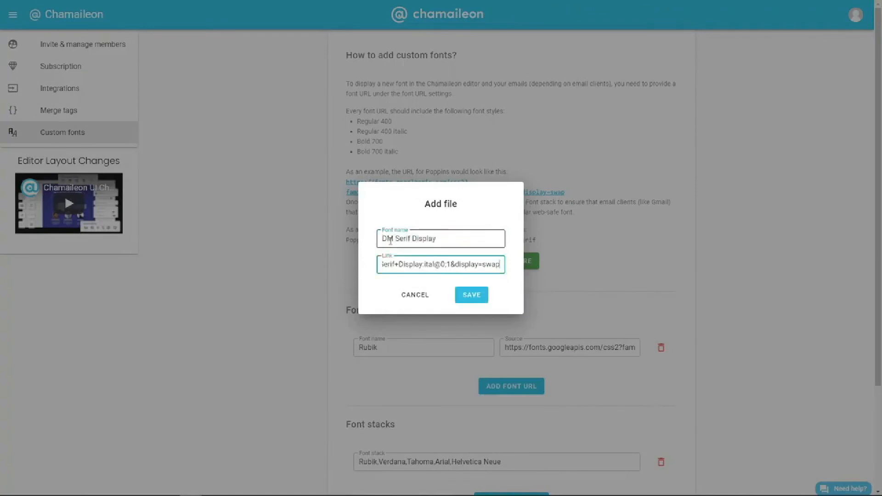
Step: Save the DM Serif Display font URL and a 'DM Serif Display, Roboto, Open Sans' stack
click(471, 294)
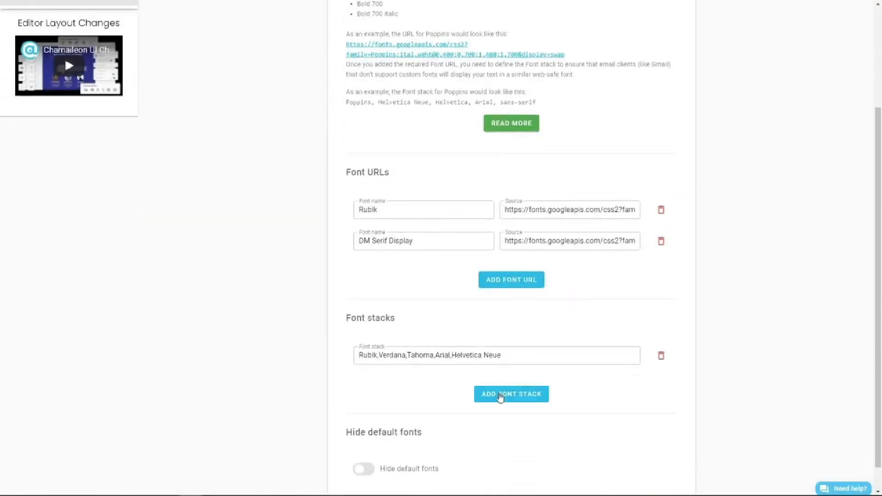
click(511, 393)
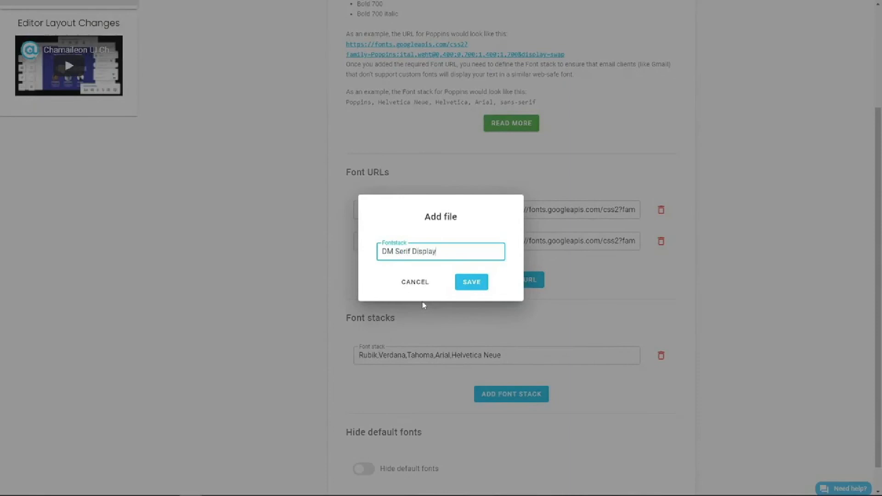
text(, Roboto, Open Sans)
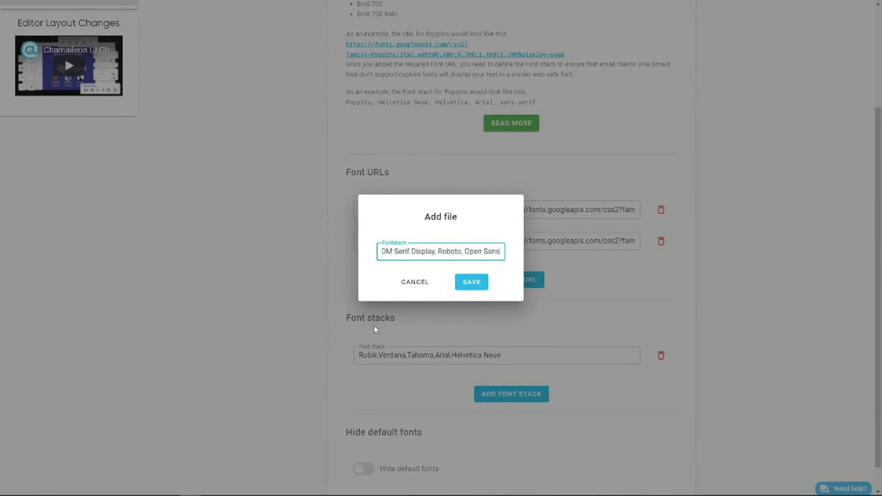
click(471, 282)
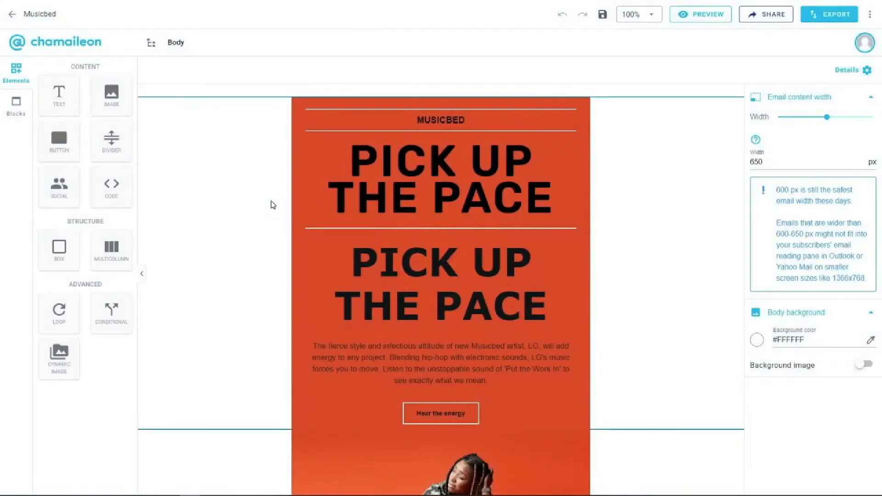
Step: Set the headline font and make artist headings like Charlotte Sands DM Serif Display
click(441, 283)
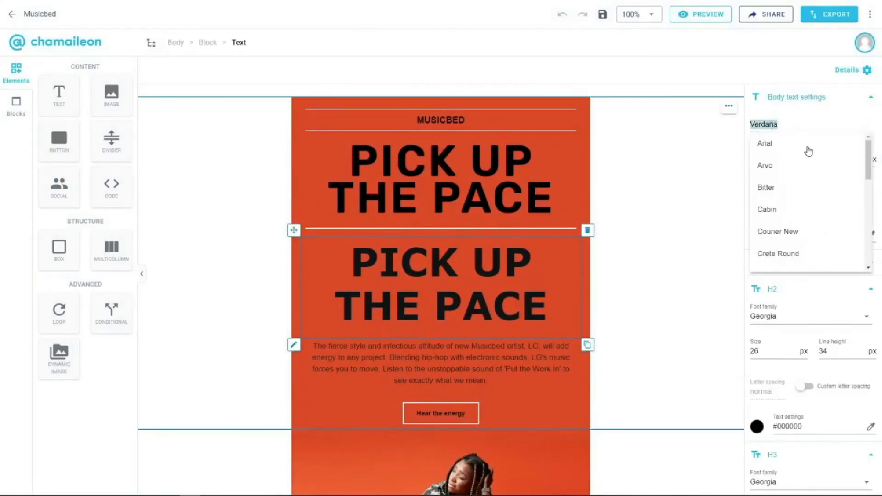
scroll(down, 3)
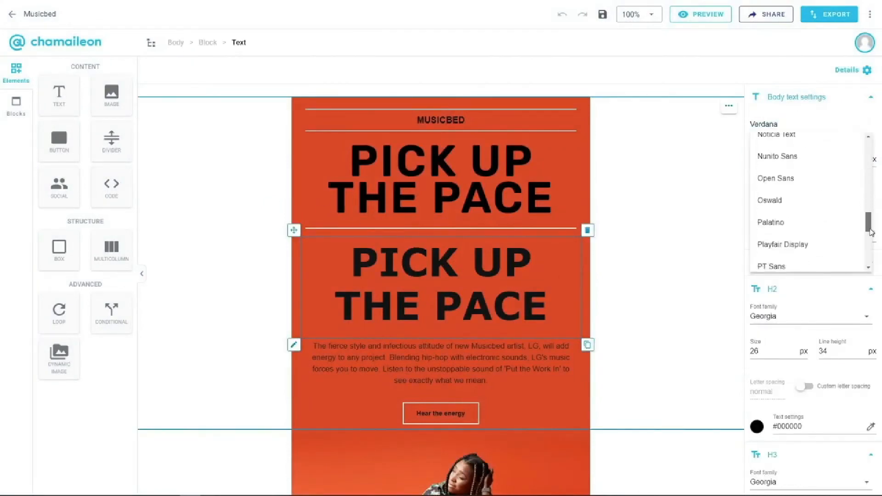
scroll(down, 3)
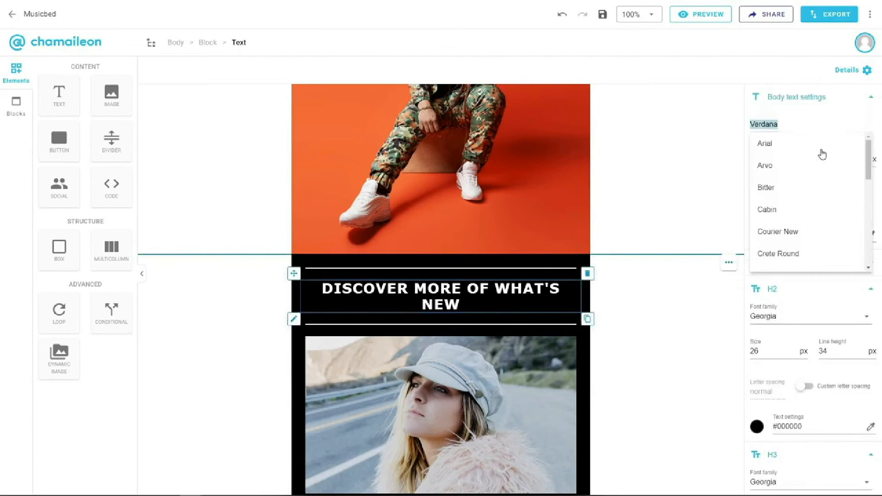
scroll(down, 3)
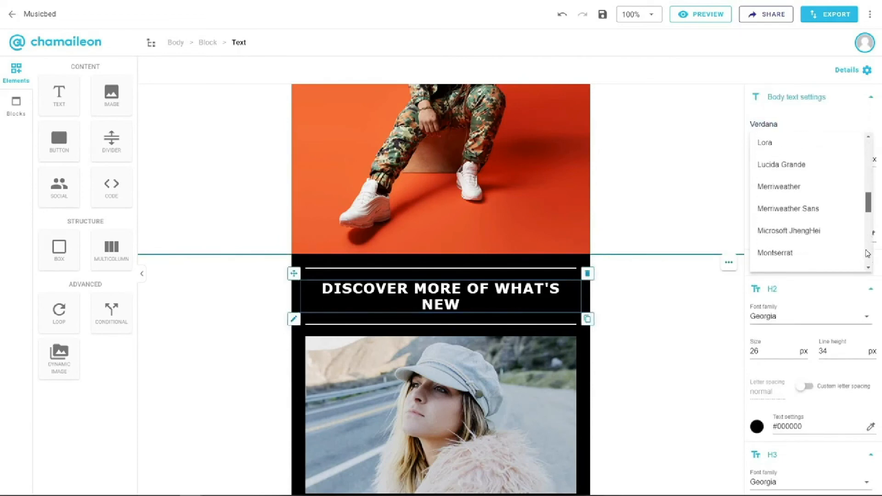
scroll(down, 3)
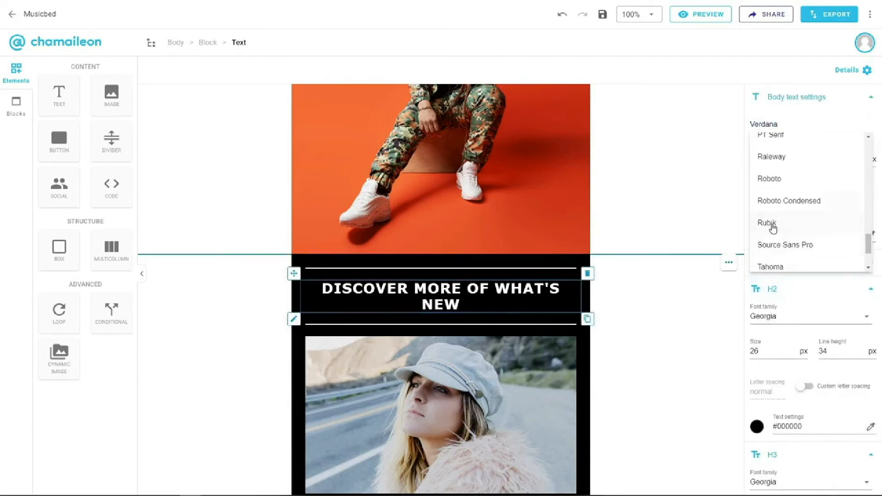
scroll(down, 3)
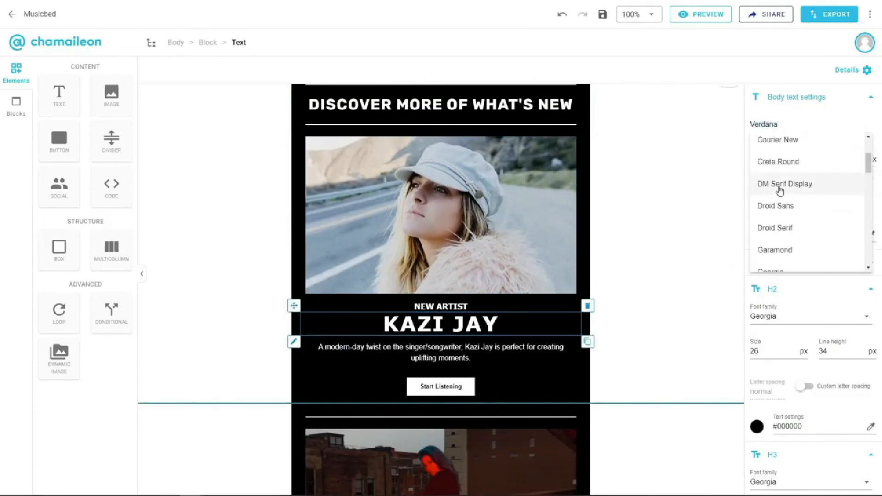
click(784, 183)
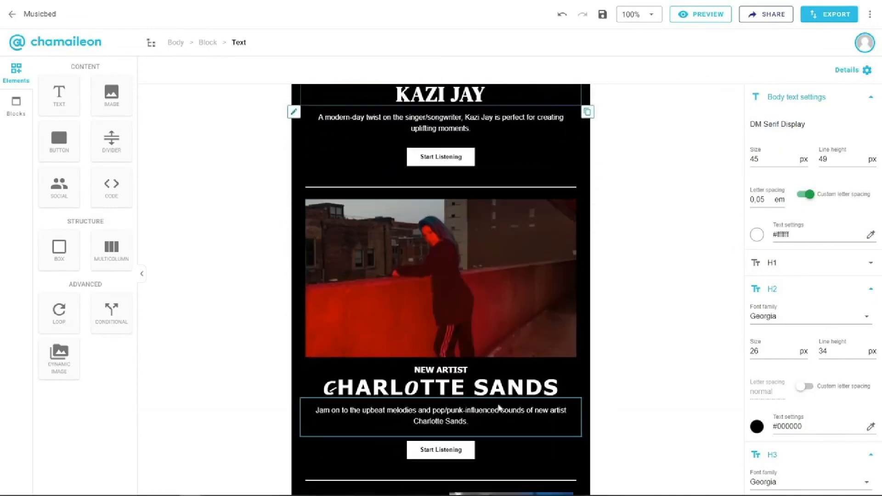
click(441, 386)
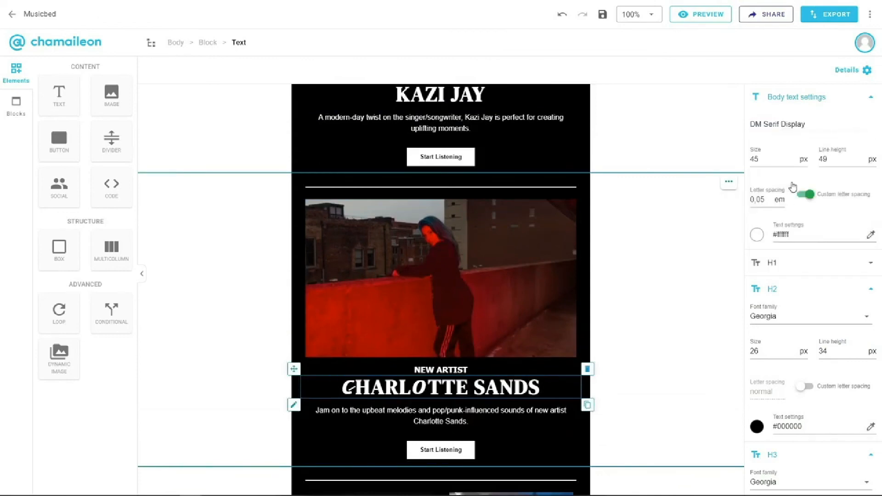
mouse_move(687, 323)
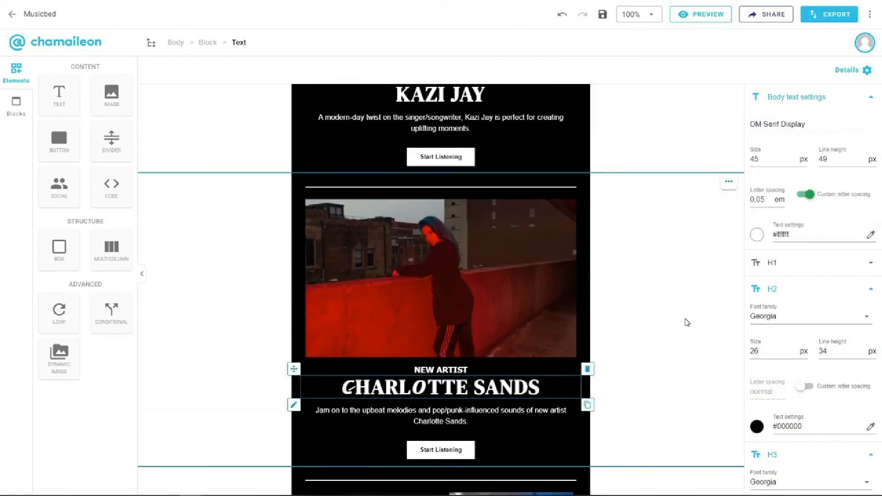
scroll(up, 3)
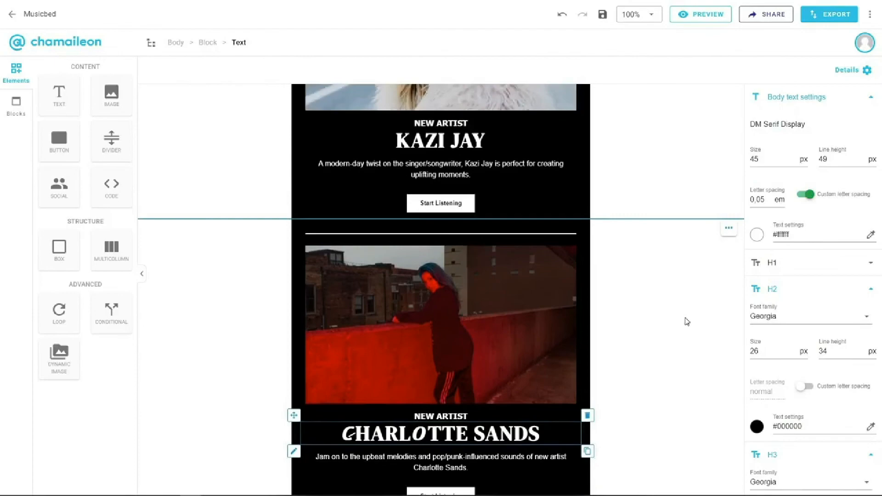
scroll(down, 3)
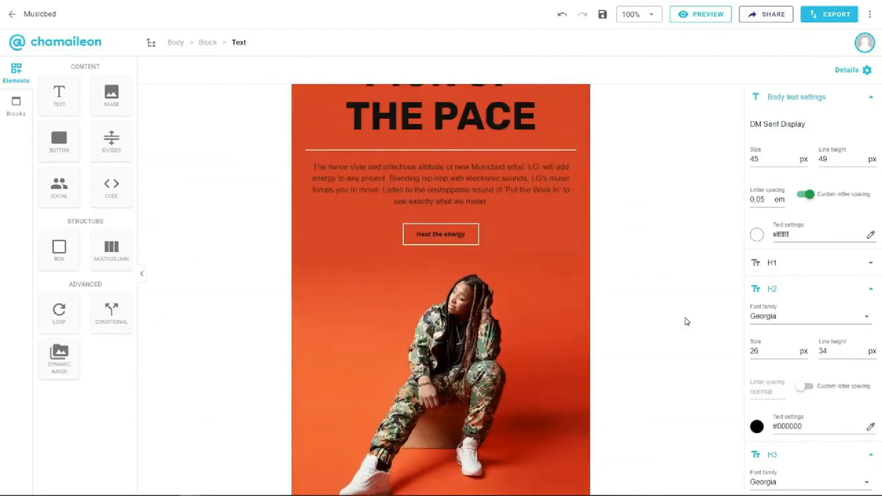
Step: Preview the Musicbed email in Mobile view and scroll through the restyled headings
click(699, 14)
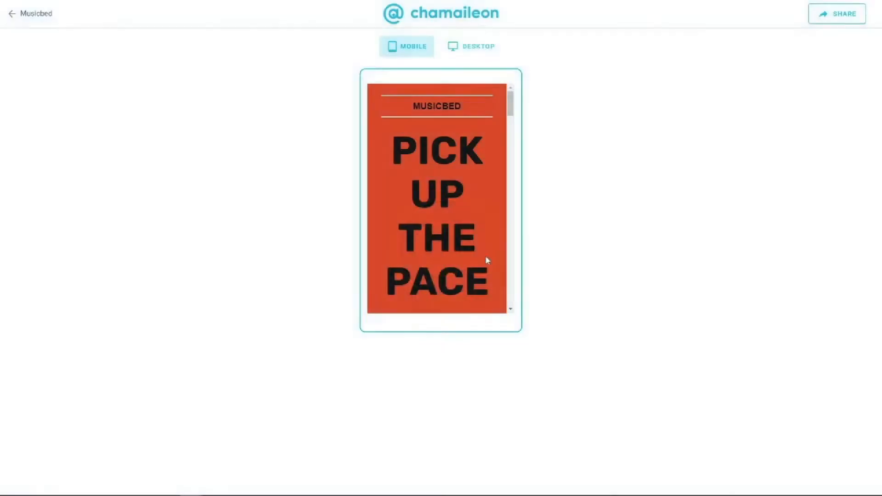
scroll(down, 3)
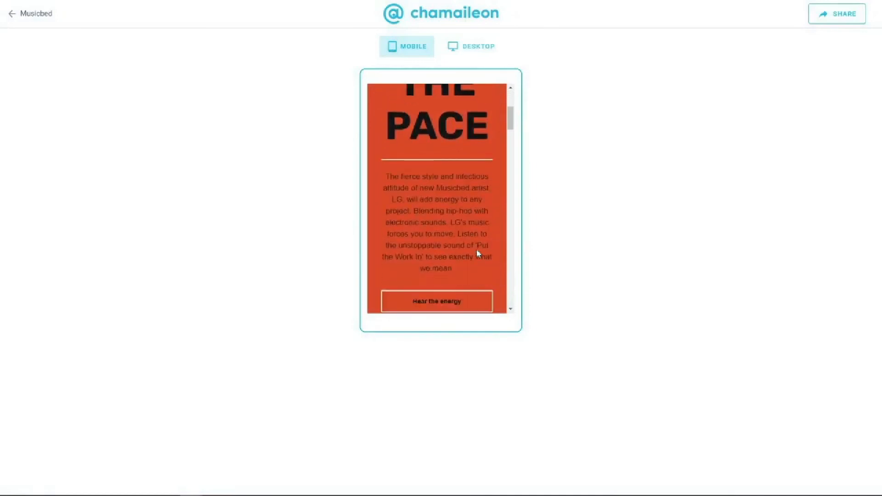
scroll(down, 3)
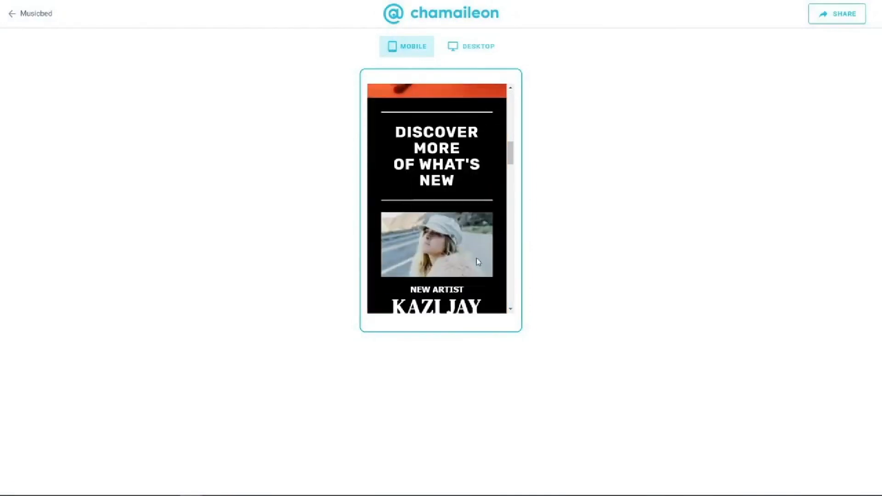
scroll(up, 3)
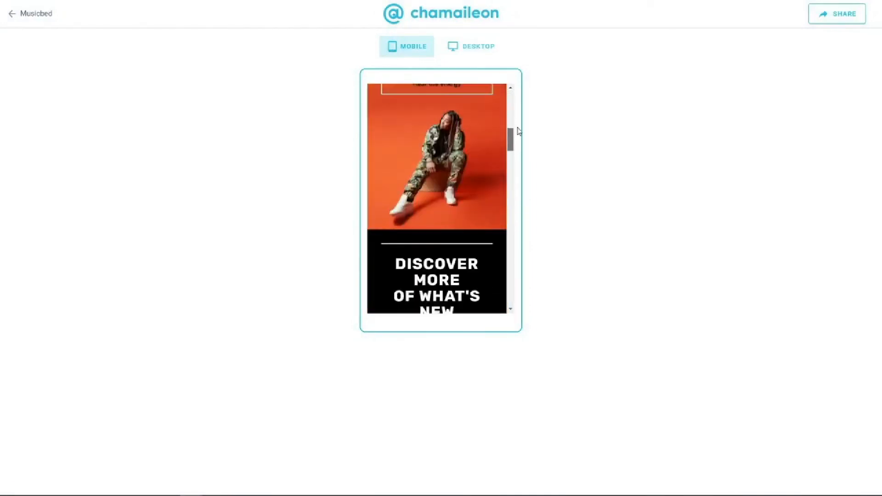